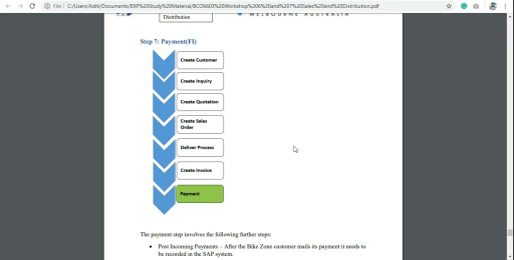
pyautogui.moveTo(294, 148)
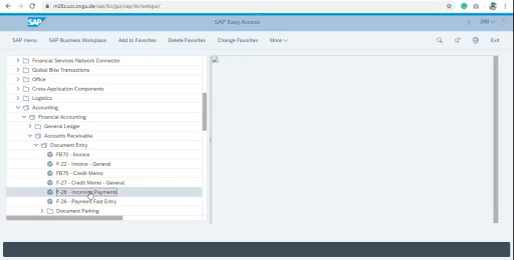
# Launch F-28 Incoming Payments from the Accounts Receivable Document Entry menu.
pyautogui.doubleClick(98, 184)
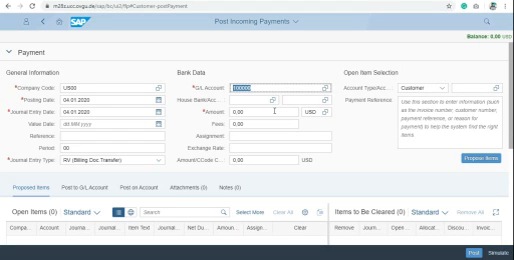
# Enter the payment amount 100000 in the Bank Data section.
pyautogui.write('100000')
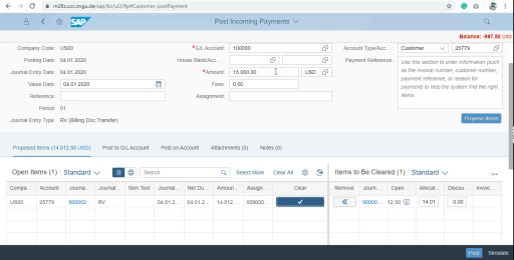
# Re-enter the payment amount starting with 14 to match the open items total.
pyautogui.click(264, 76)
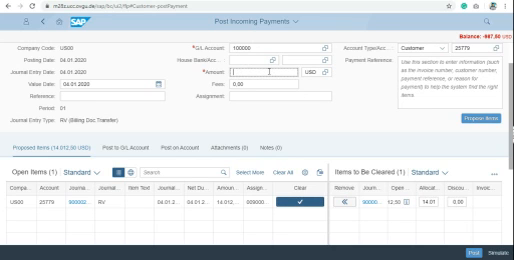
pyautogui.write('14')
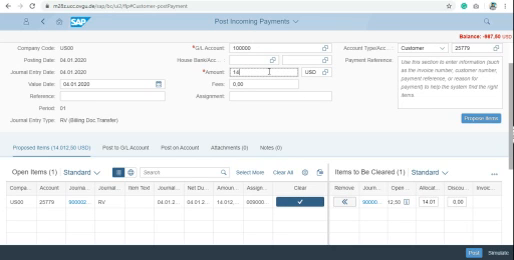